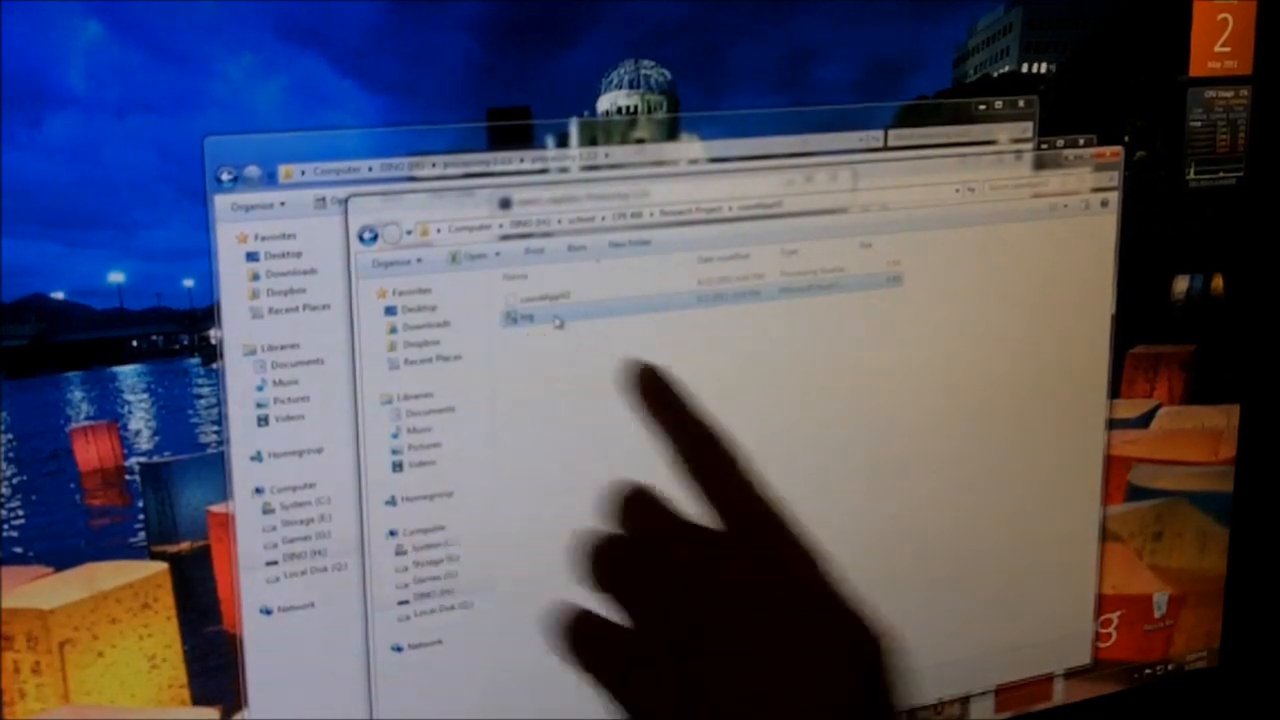
Step: Open the log file from the Research Project folder as an Excel spreadsheet
double_click(528, 318)
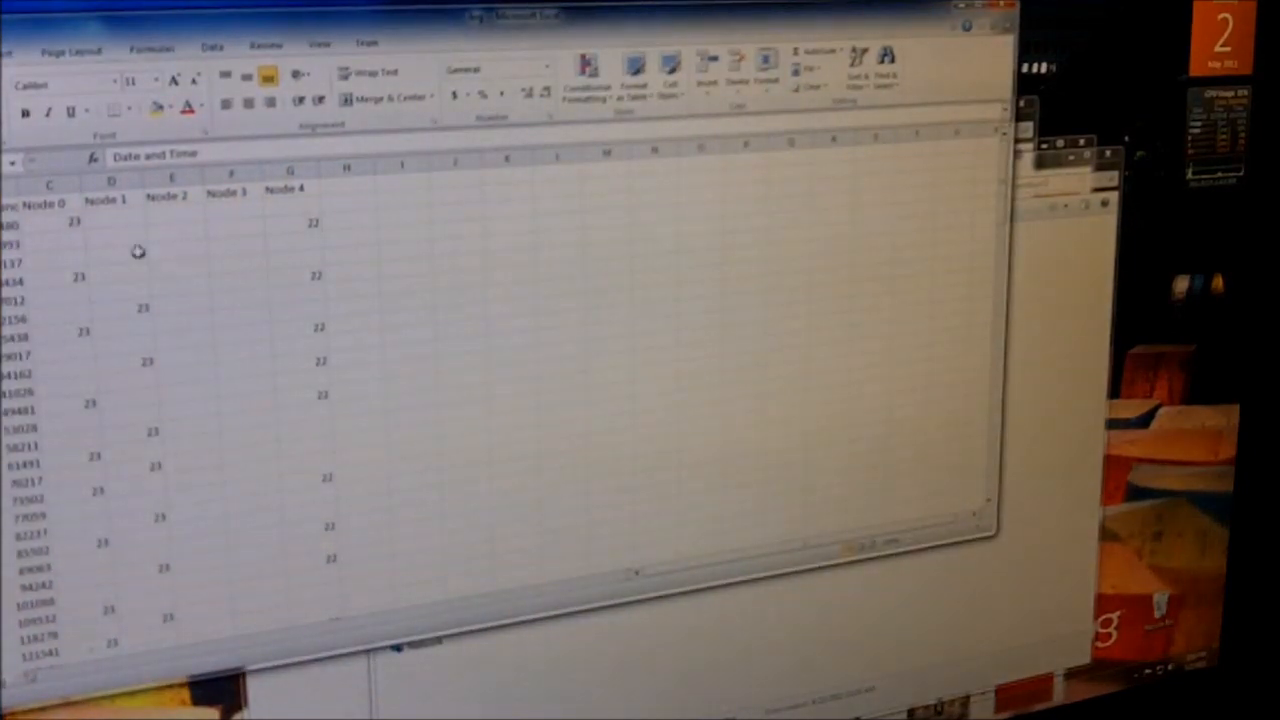
Step: Insert a Scatter with Only Markers chart of the time and Node 0–4 columns
click(48, 182)
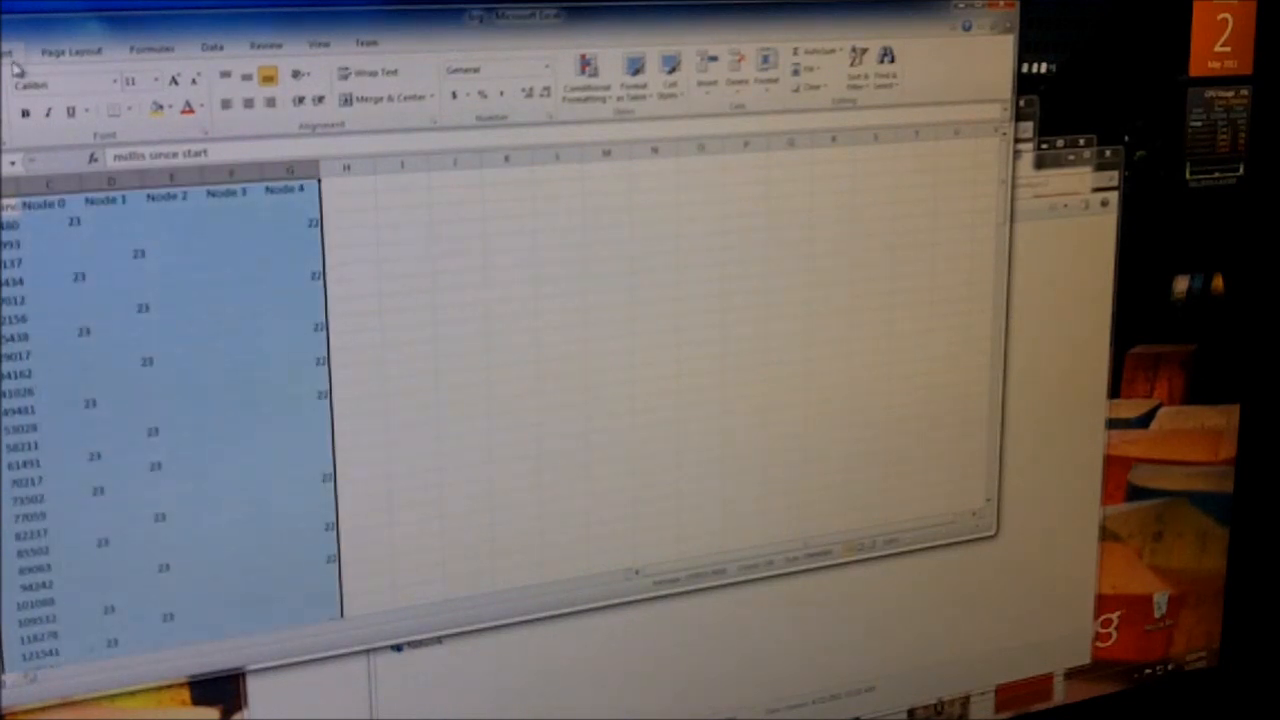
click(418, 76)
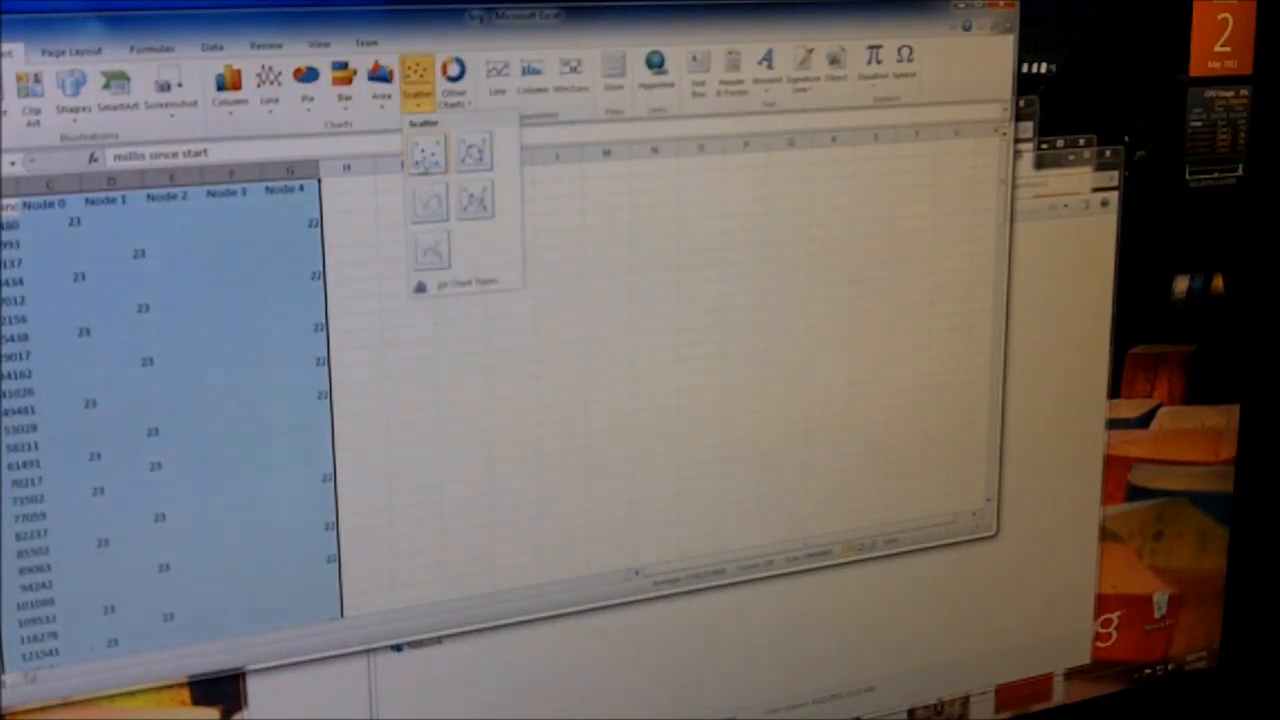
click(428, 150)
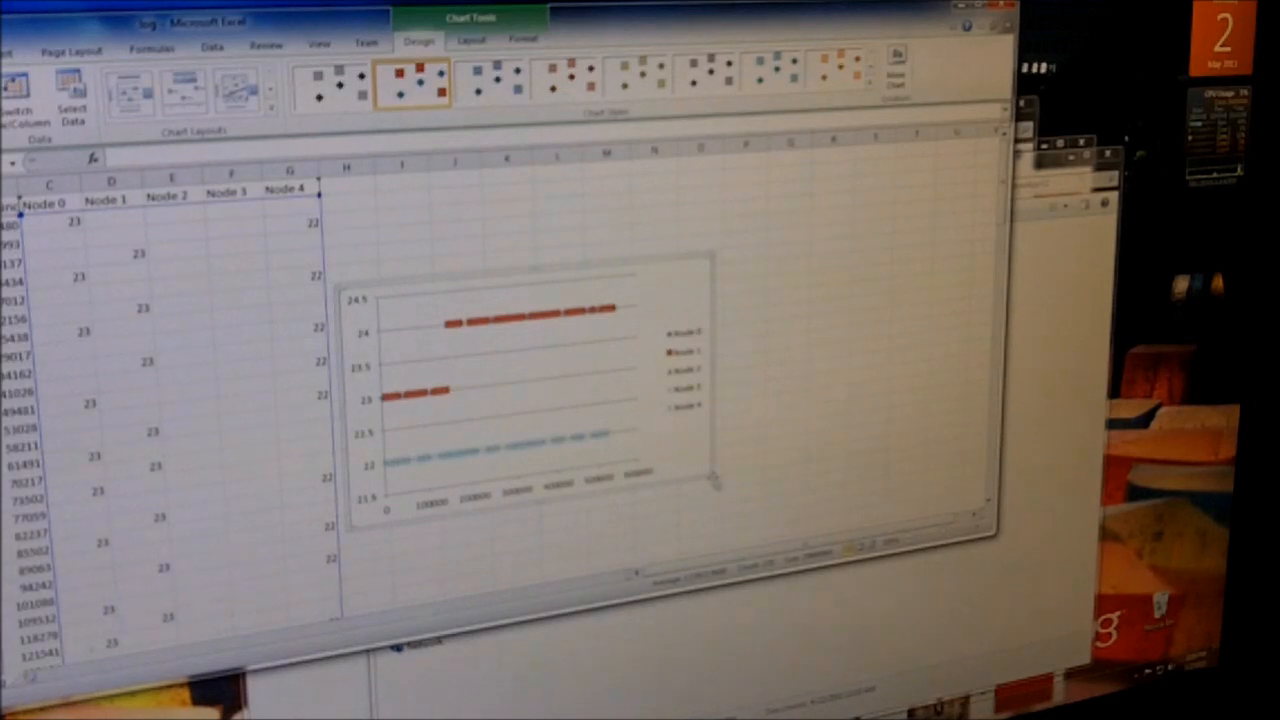